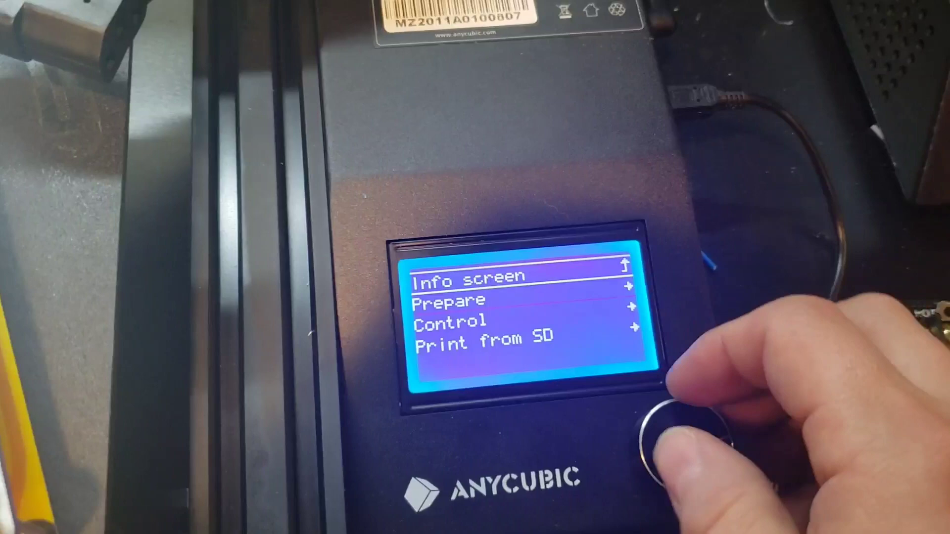
left_click(673, 425)
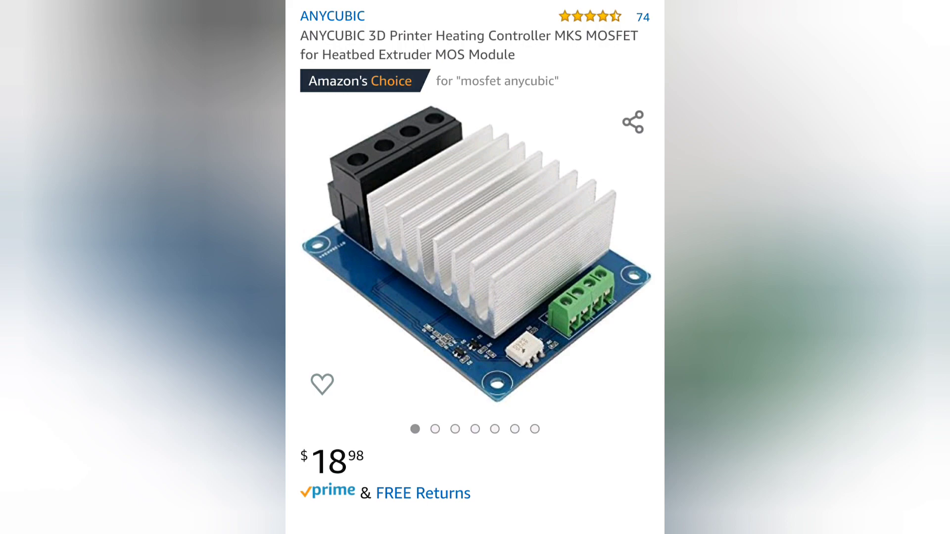
scroll("down", 3)
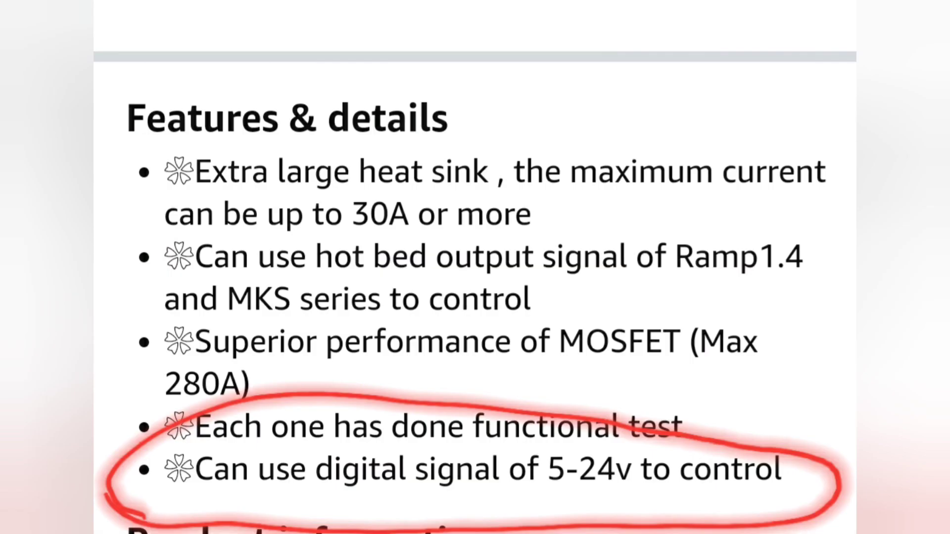